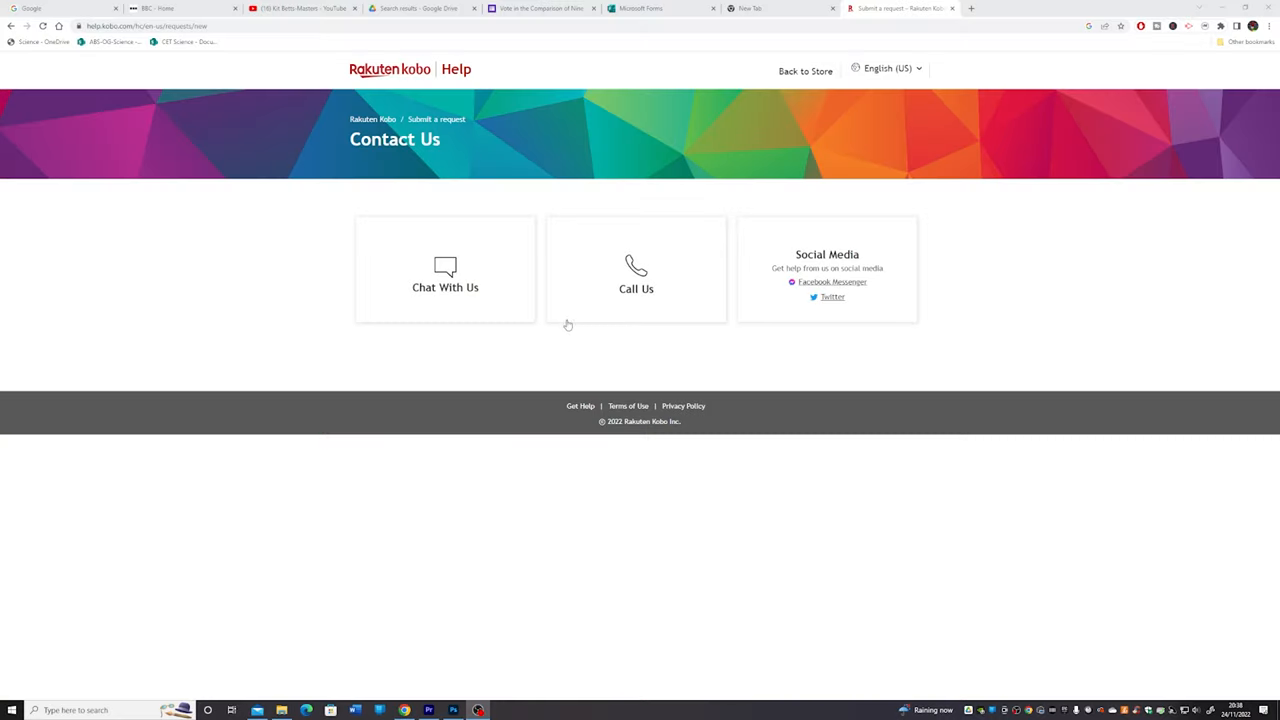
- Start a Kobo support chat on the eReader/app/website topic and ask 'can I speak to a'
click(1170, 456)
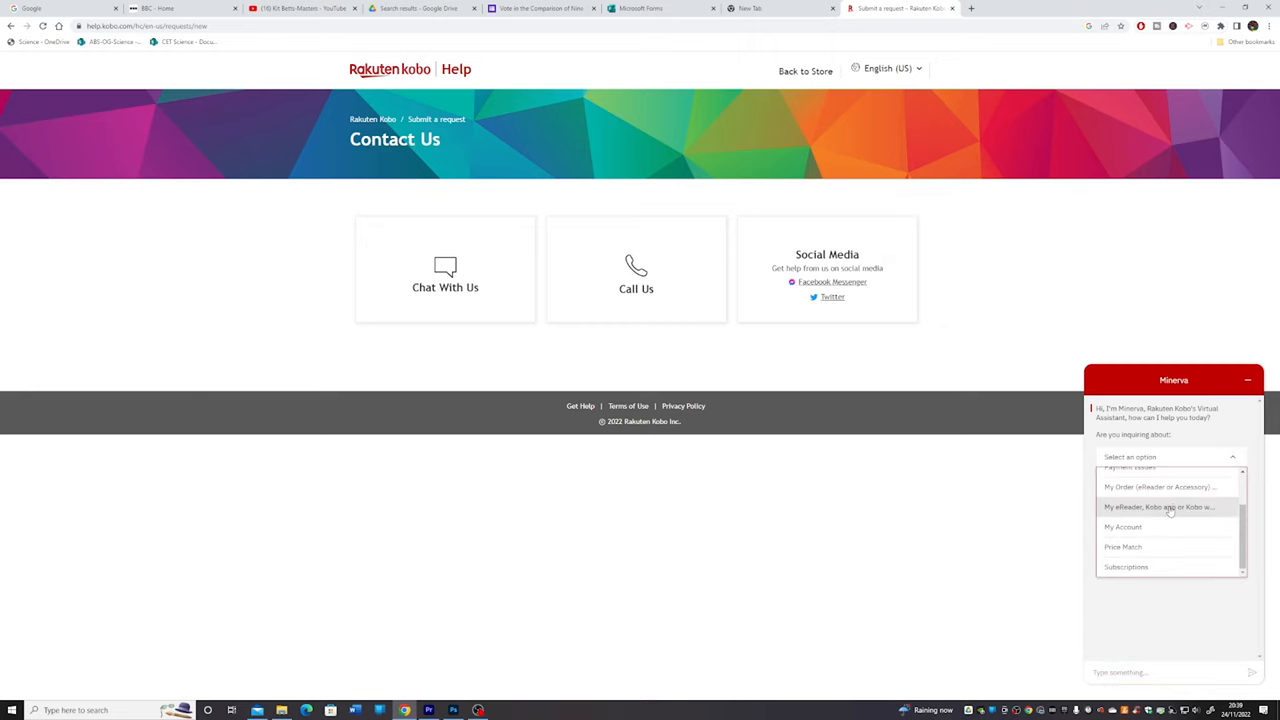
click(1160, 508)
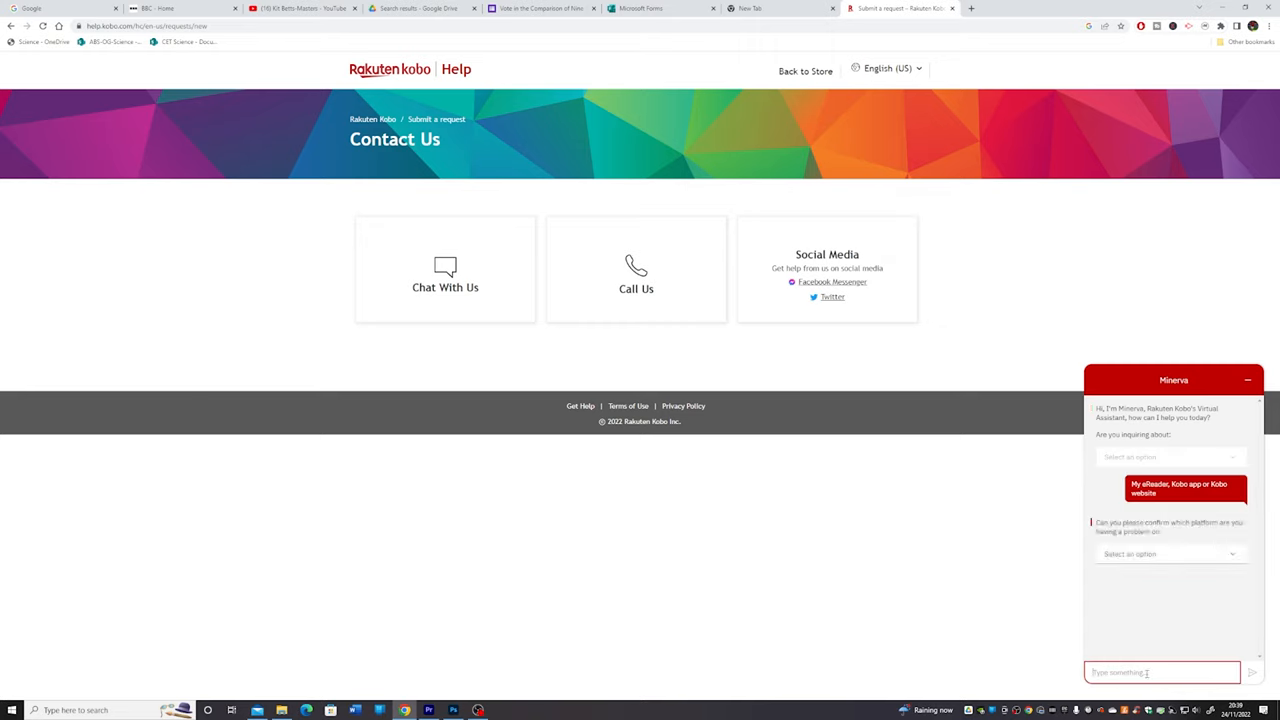
text(can I speak to a)
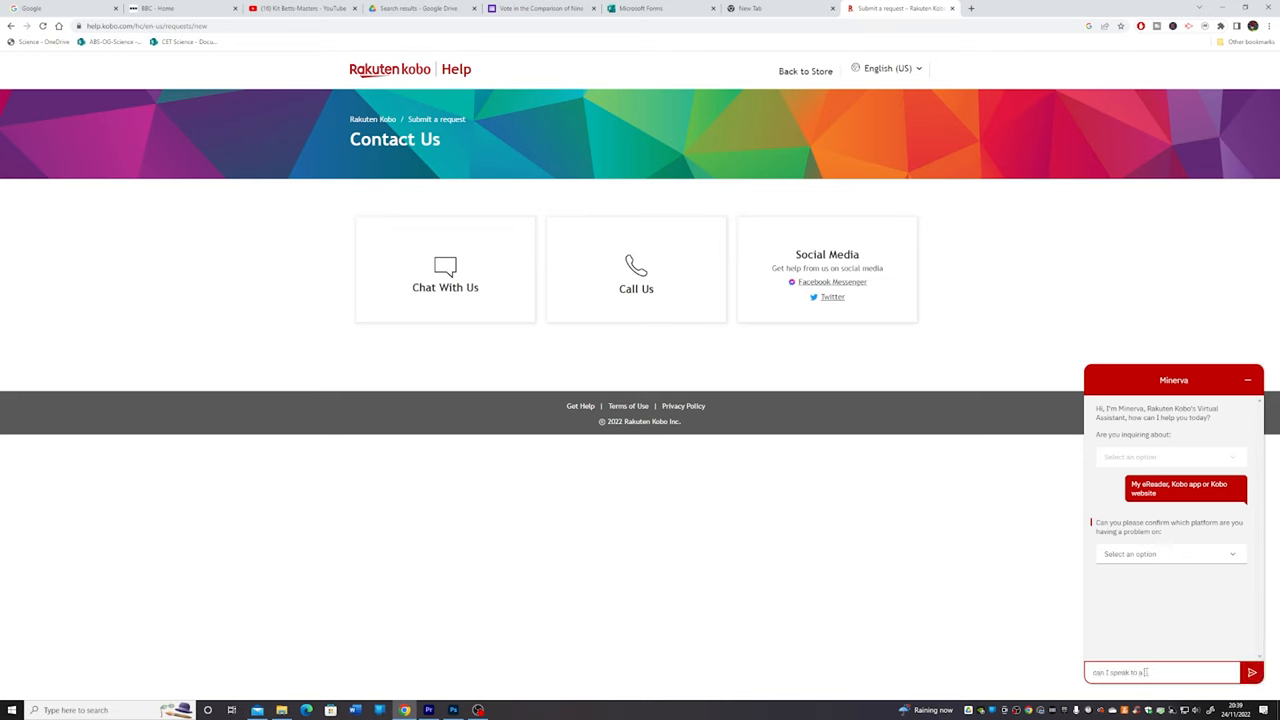
click(1252, 672)
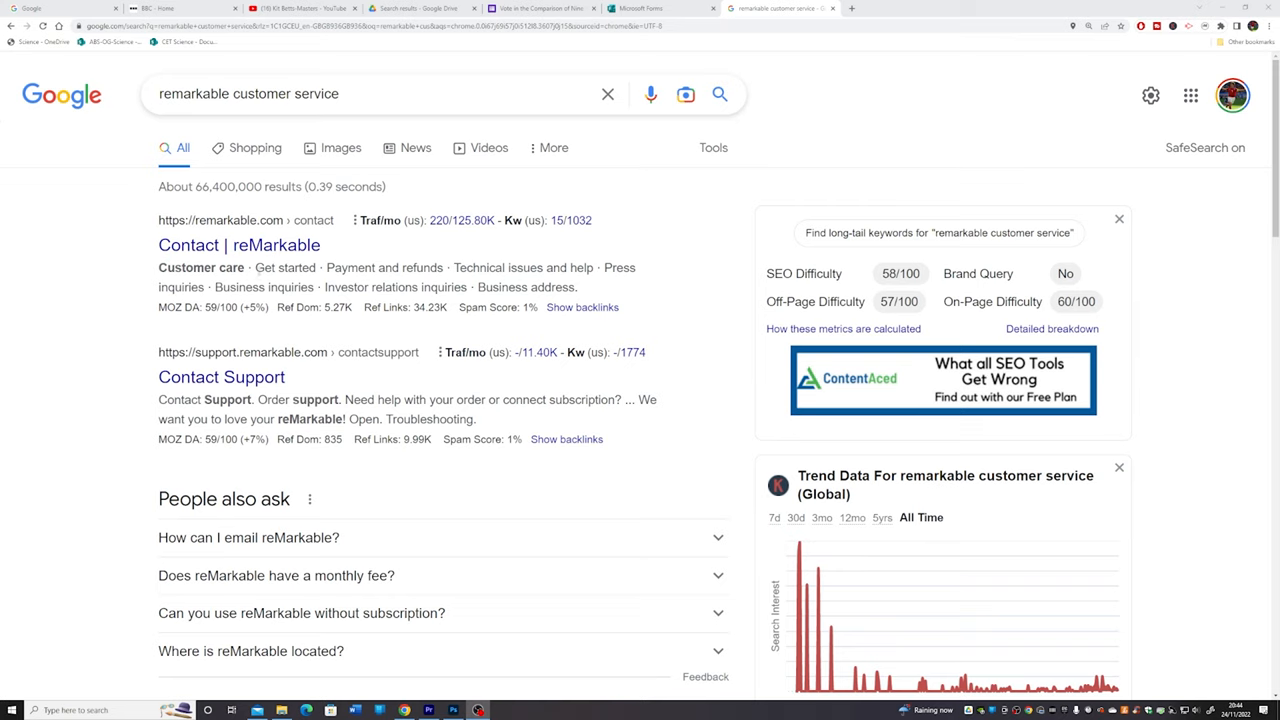
- Open reMarkable's support site from the results and reach its returns and repairs article
click(240, 244)
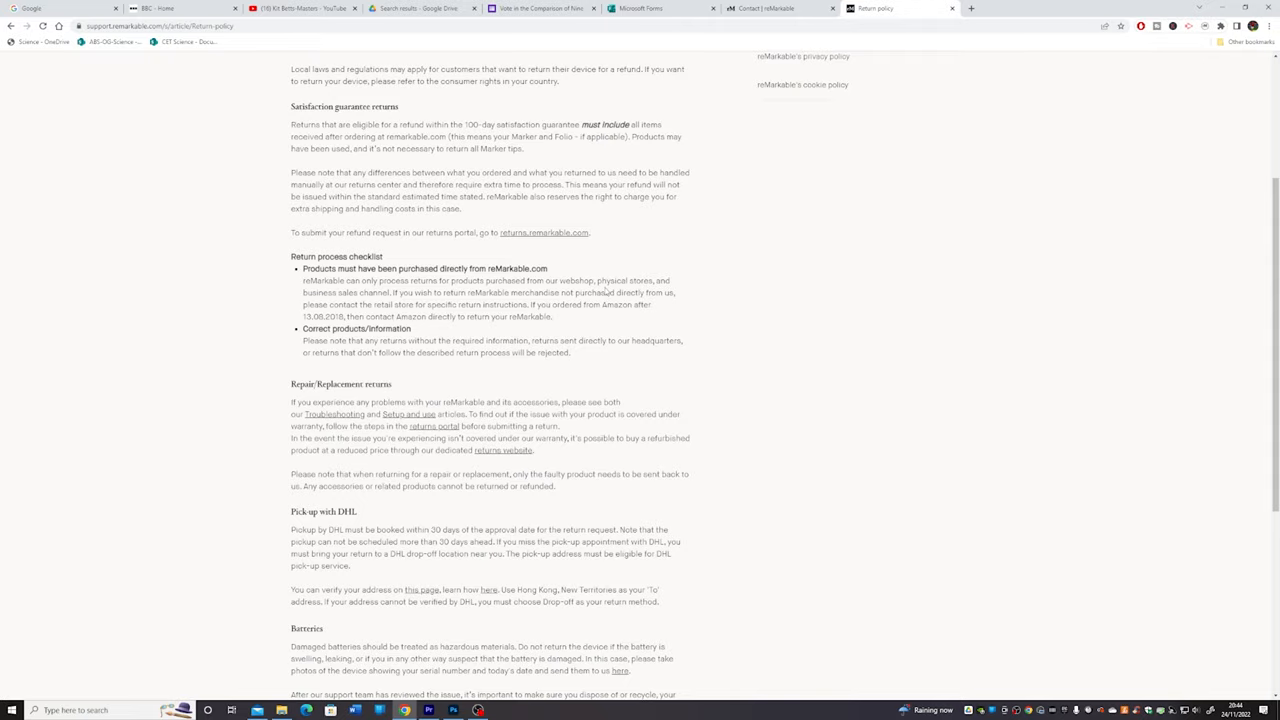
click(300, 8)
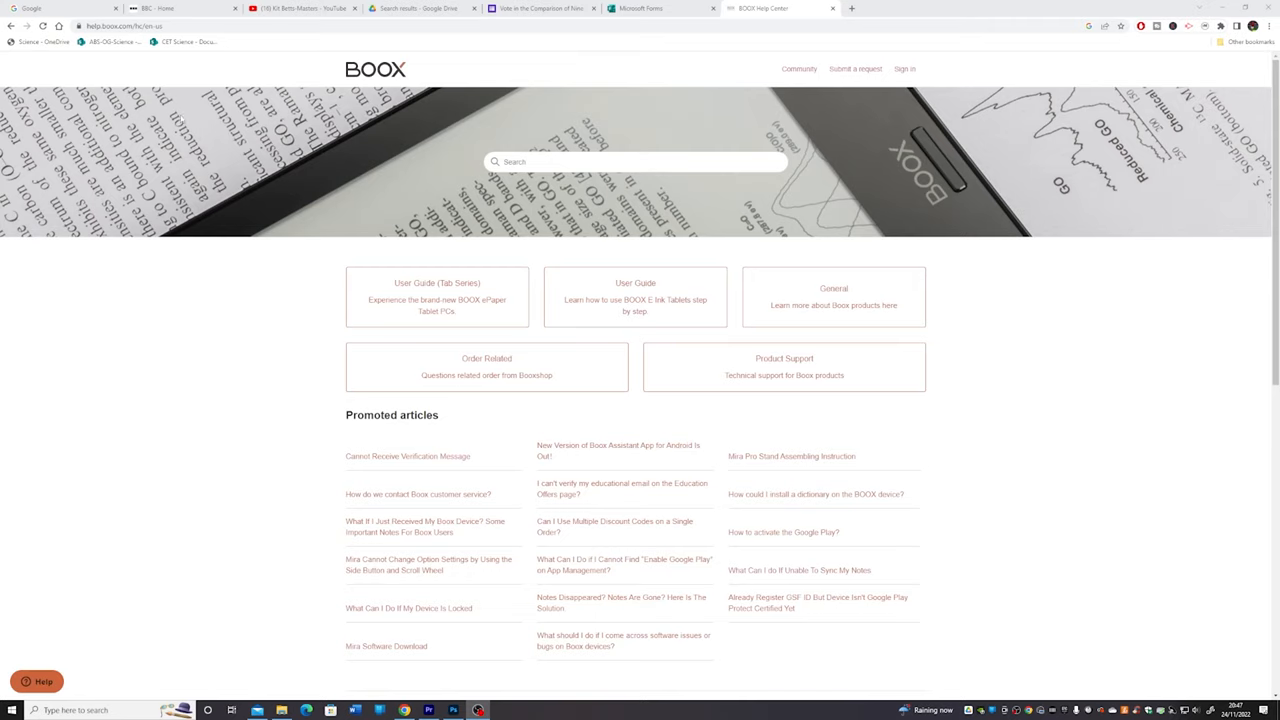
- Browse the BOOX Help Center home page categories
click(416, 494)
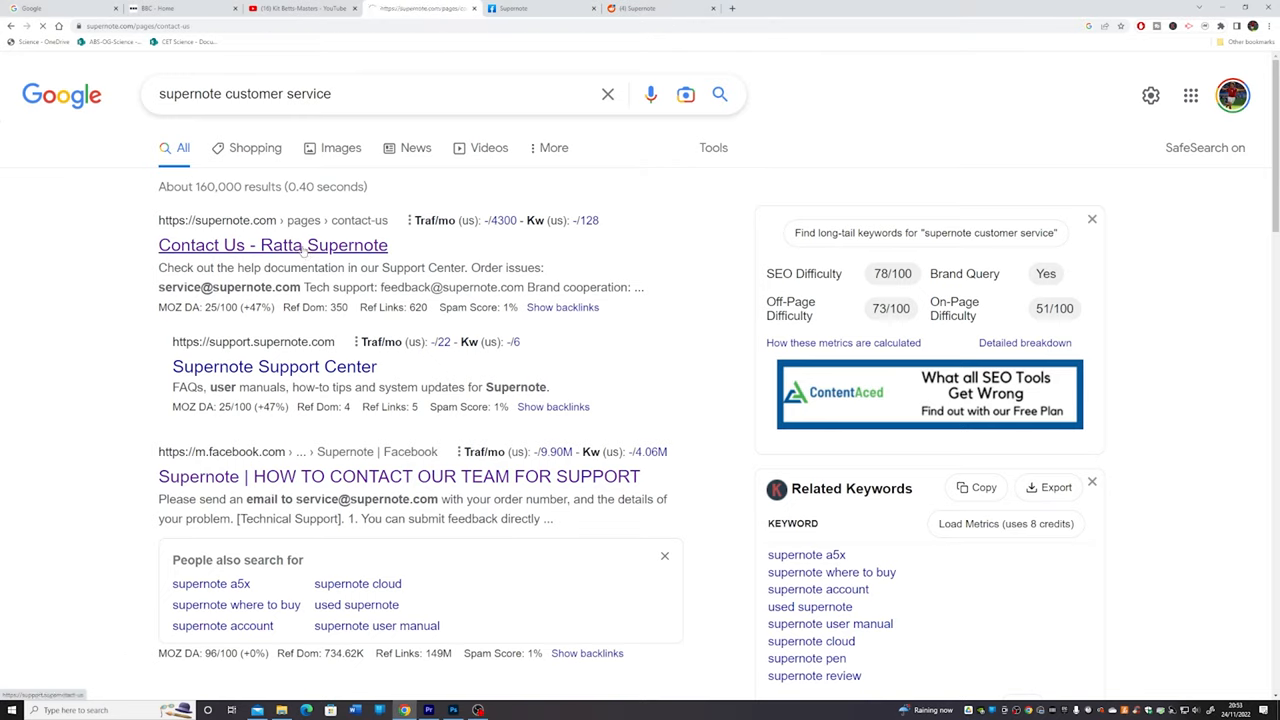
- Open the 'Contact Us - Ratta Supernote' result from the search listing
click(540, 8)
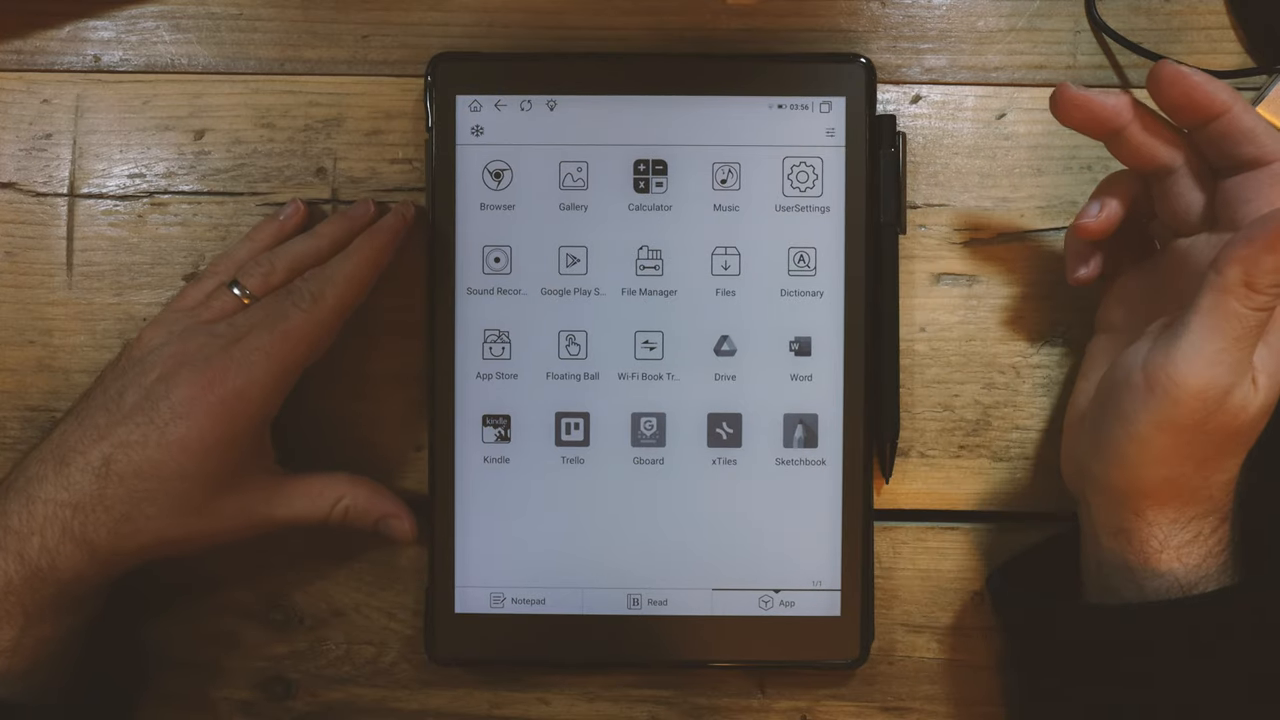
- Open the Boox tablet's Settings and go into Accounts Management
click(800, 180)
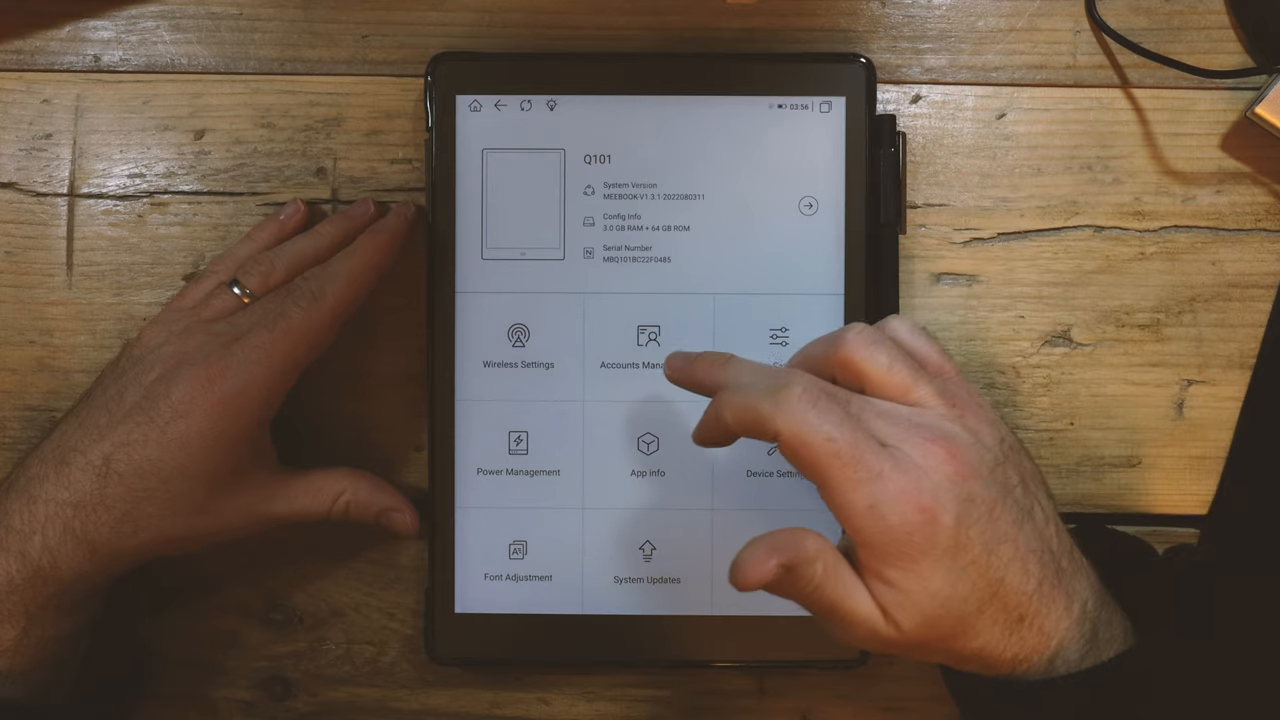
click(648, 344)
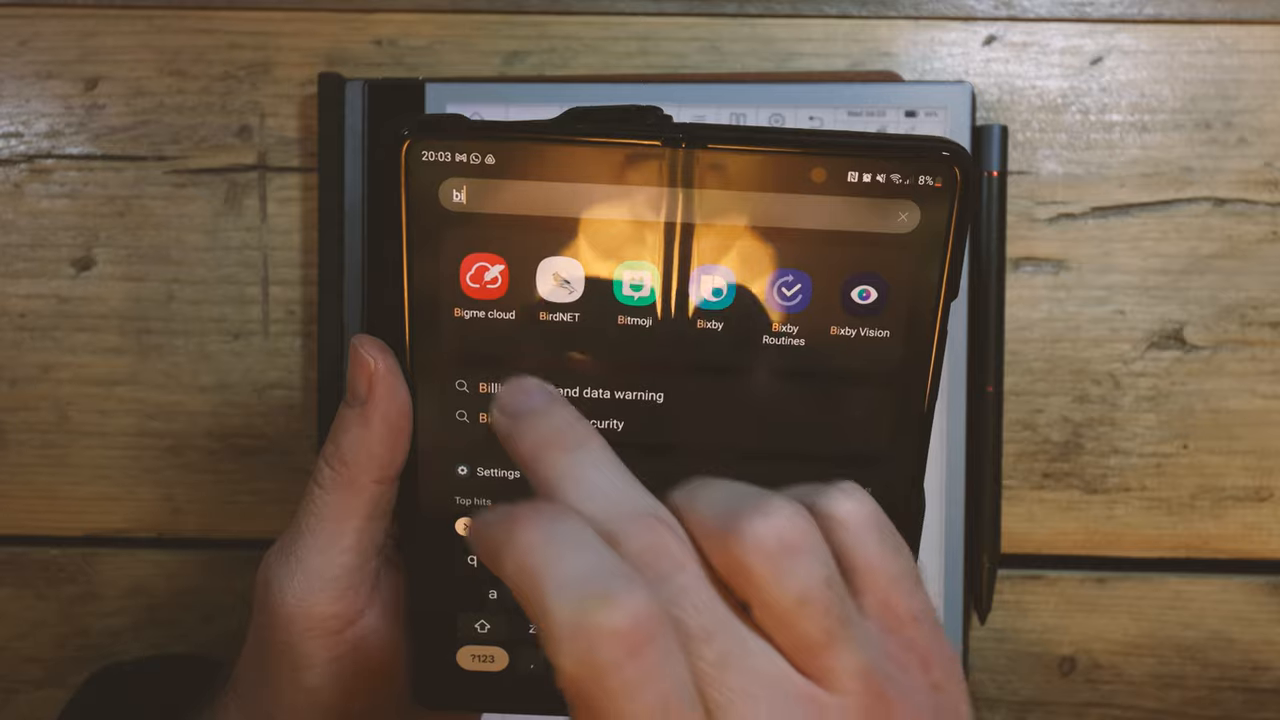
- View the Bigme cloud note's code and QR sharing options, then open Dropbox's Rakuten Kobo folder
click(484, 284)
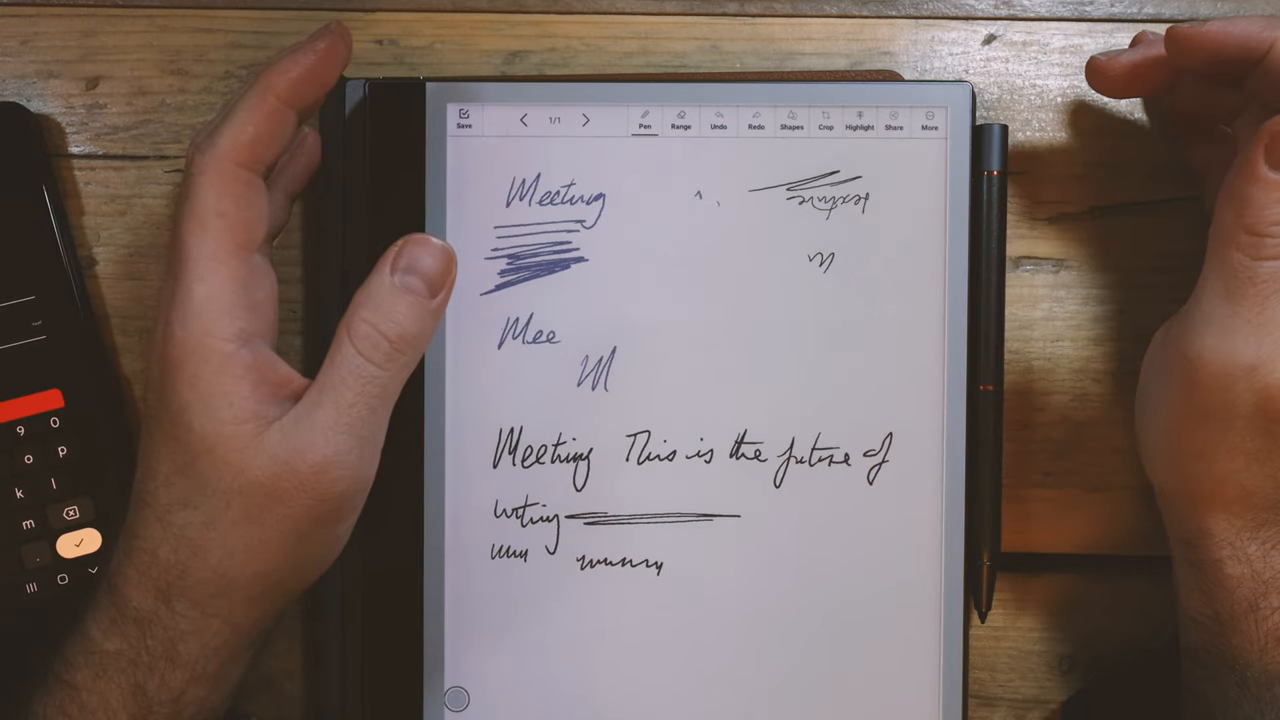
click(892, 120)
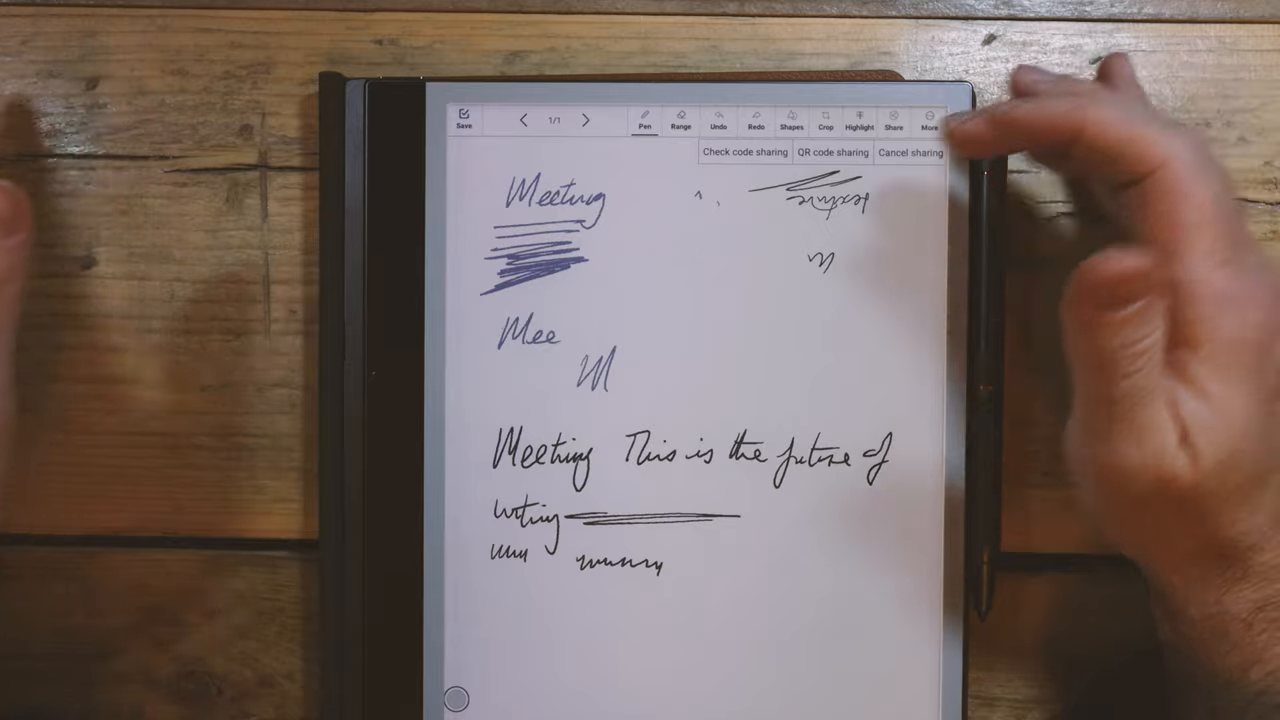
click(832, 152)
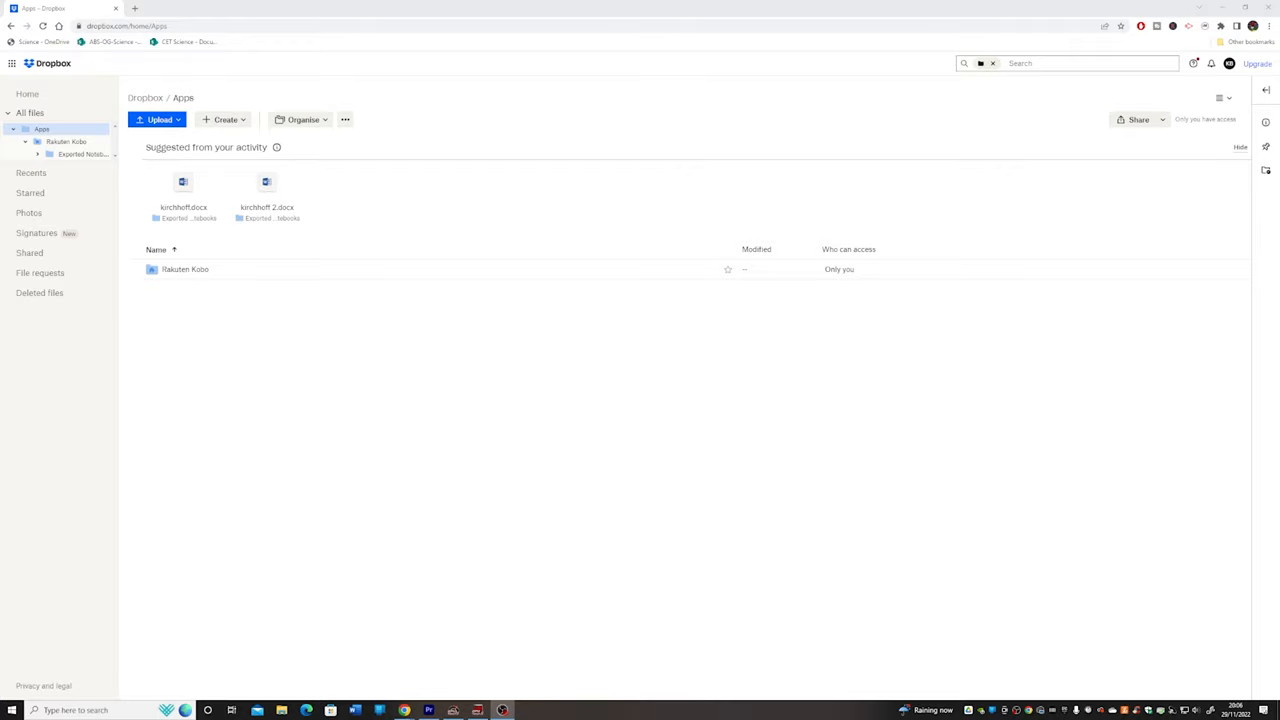
double_click(184, 268)
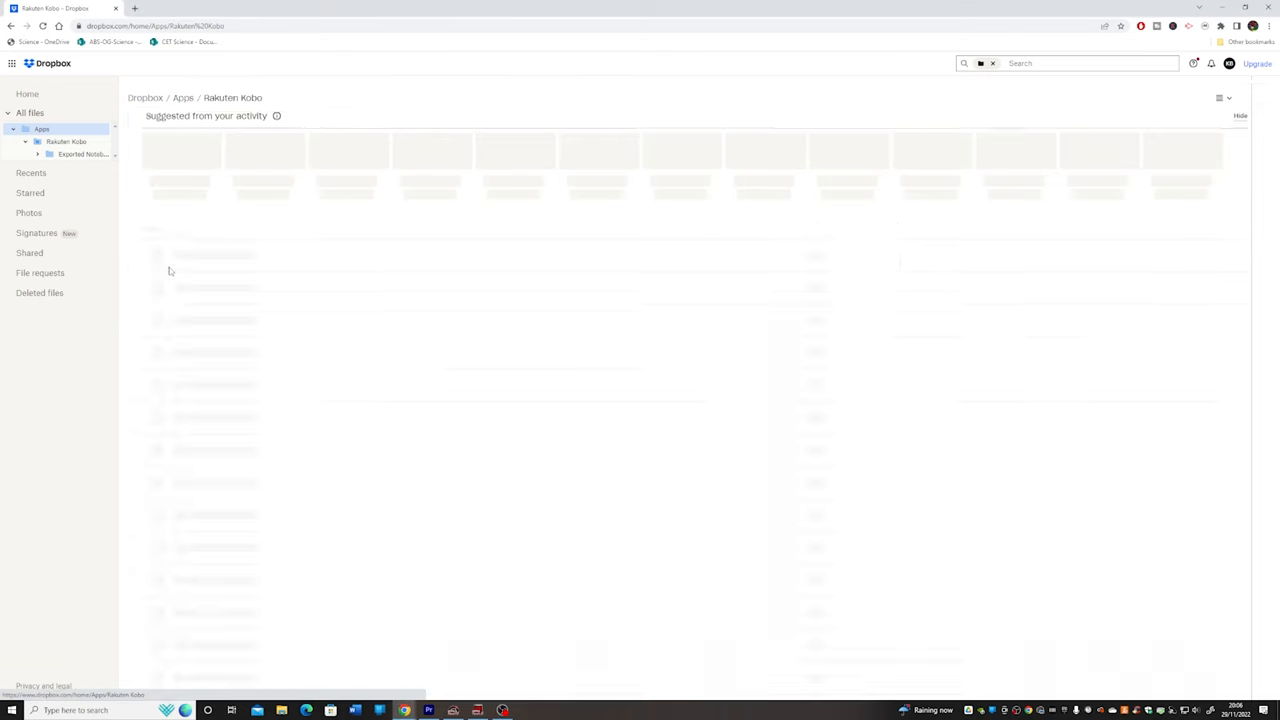